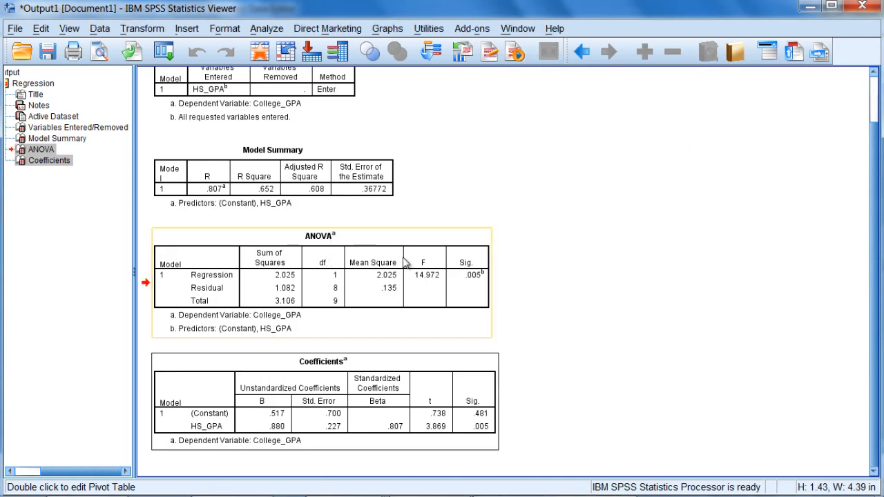
Step: Review the SPSS ANOVA and Coefficients tables, picking out the .005 significance values
{"action": "left_click", "coordinate": [541, 276]}
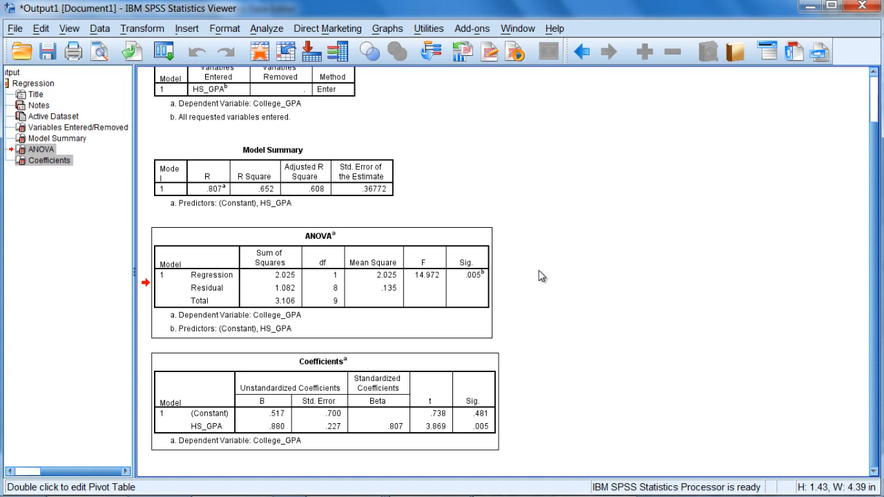
{"action": "left_click", "coordinate": [334, 249]}
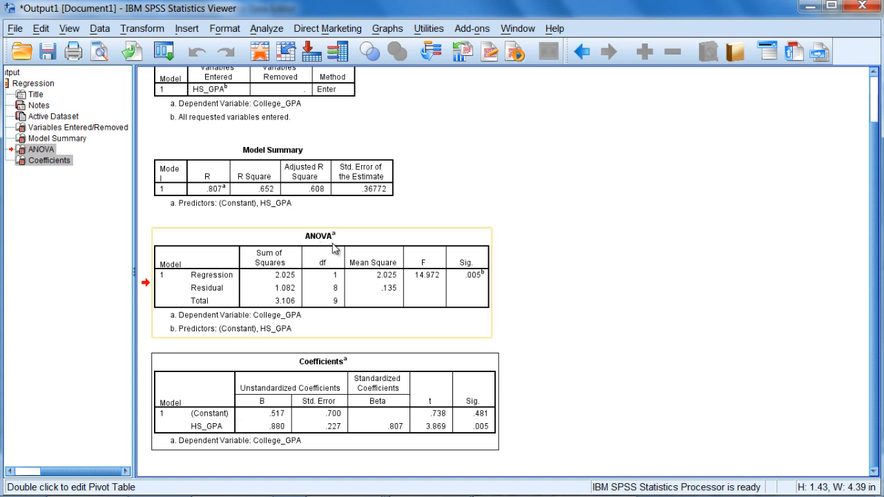
{"action": "left_click", "coordinate": [324, 362]}
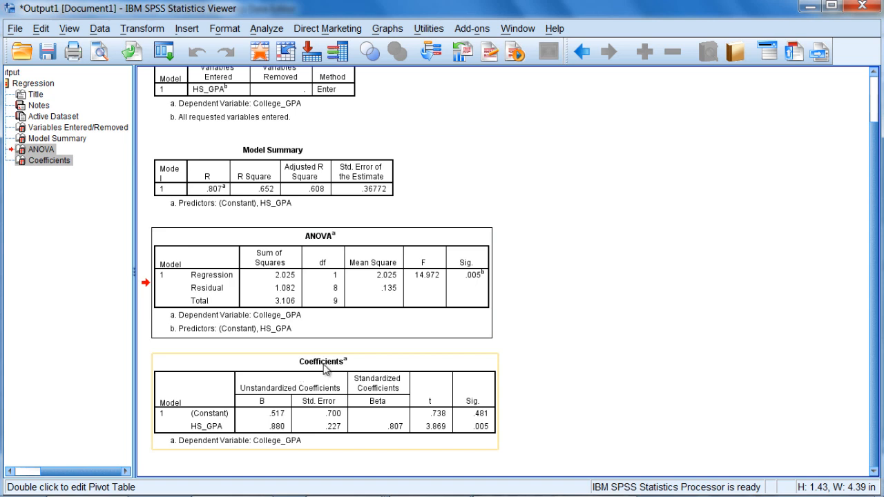
{"action": "mouse_move", "coordinate": [325, 372]}
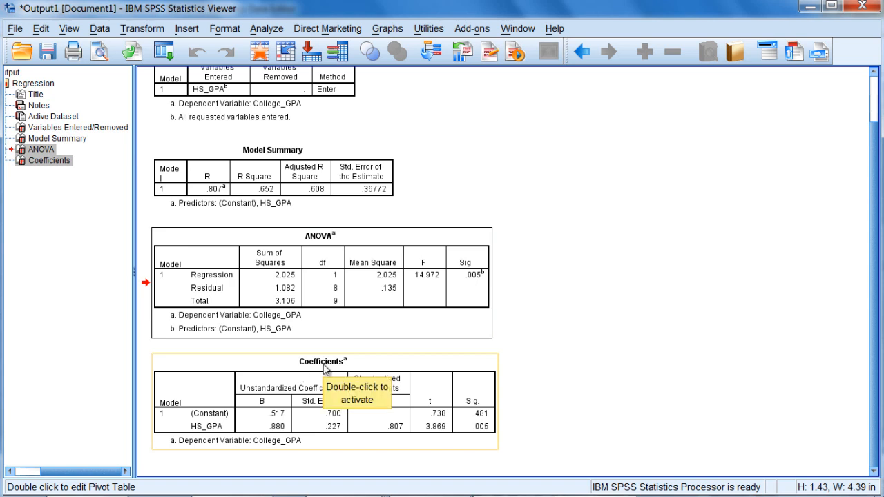
{"action": "mouse_move", "coordinate": [481, 290]}
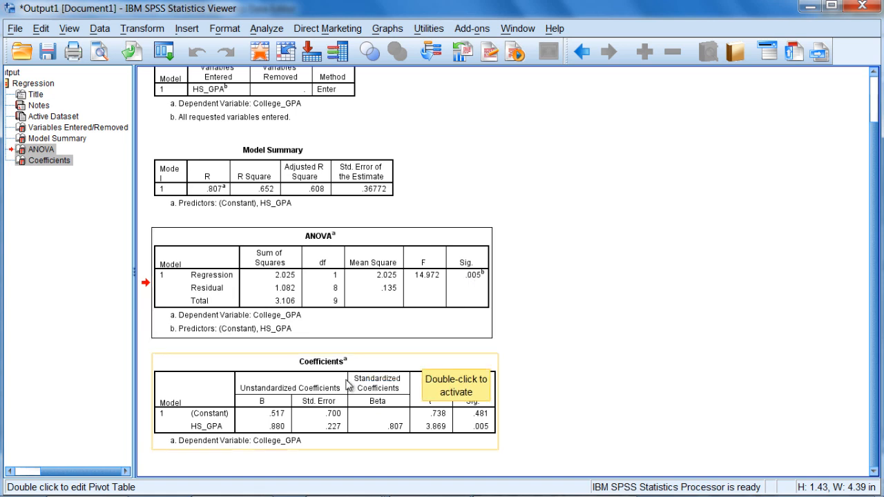
{"action": "mouse_move", "coordinate": [216, 434]}
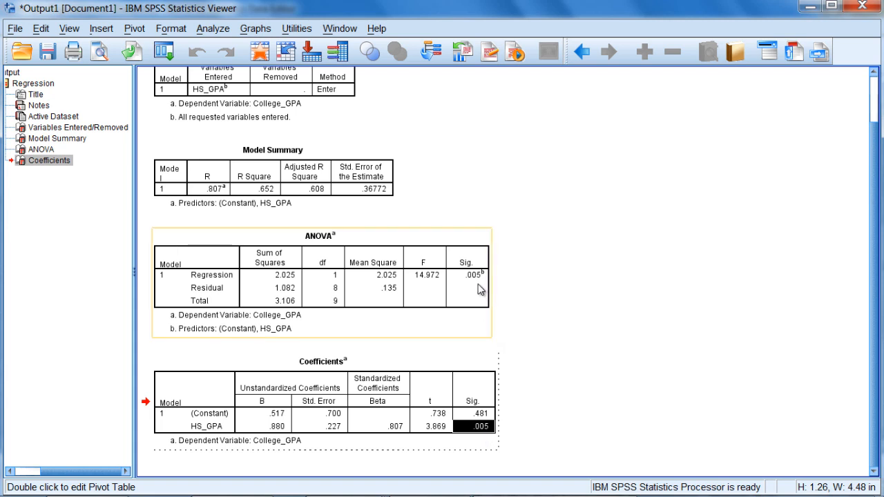
{"action": "left_click", "coordinate": [472, 274]}
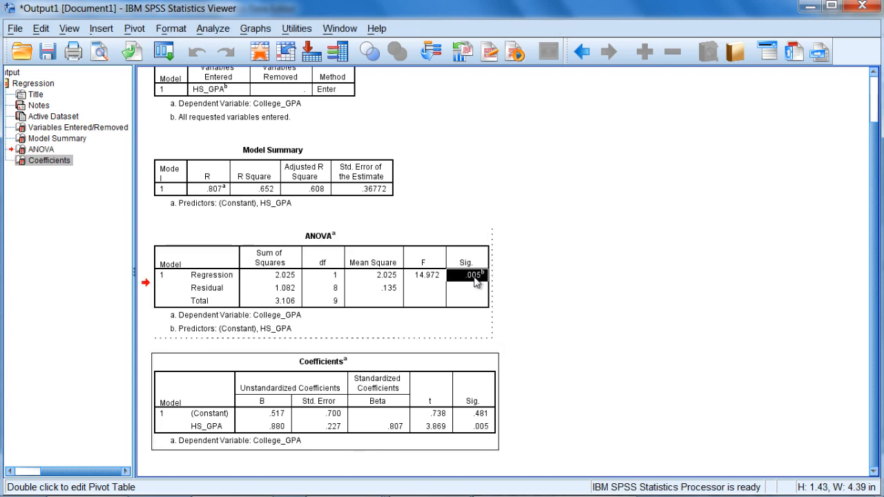
{"action": "mouse_move", "coordinate": [417, 249]}
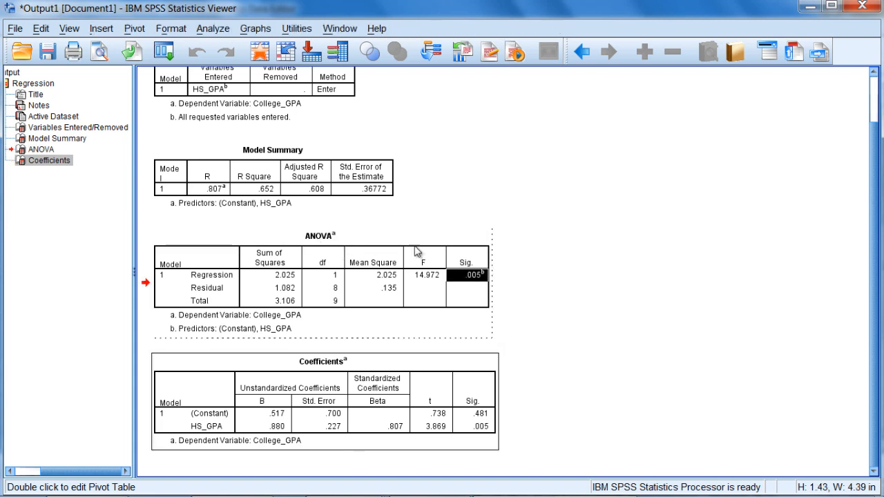
{"action": "left_click", "coordinate": [324, 362]}
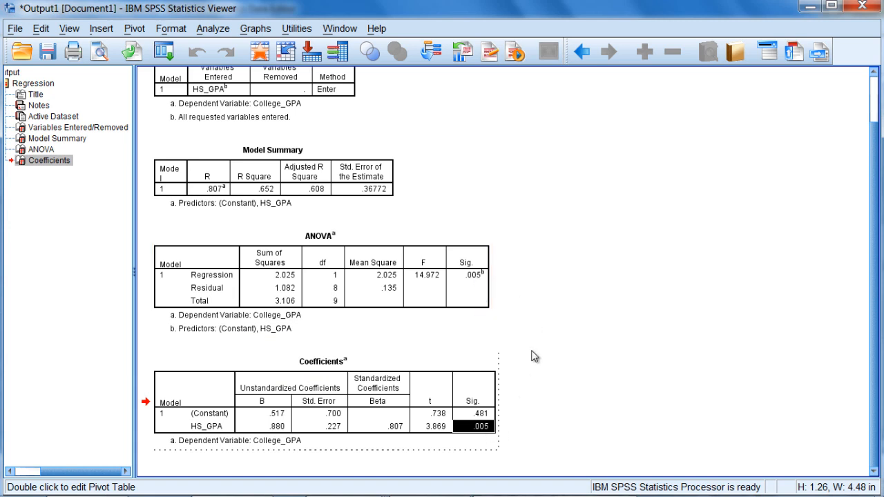
{"action": "mouse_move", "coordinate": [536, 386]}
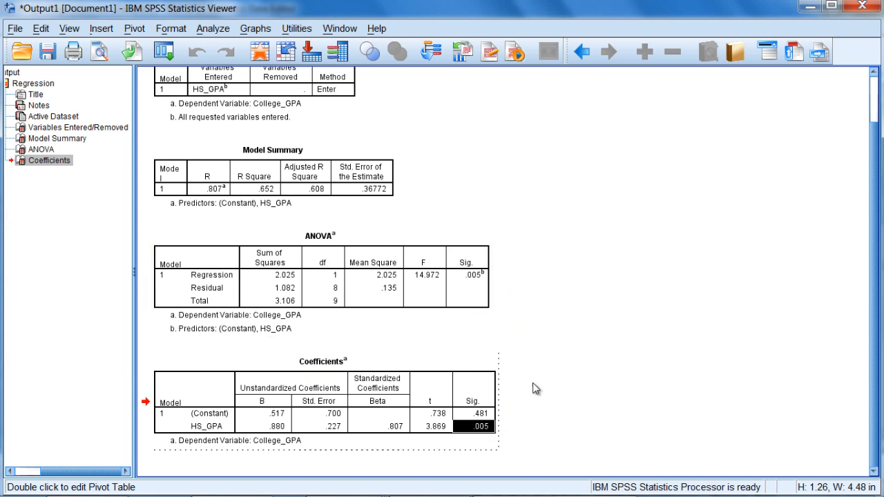
{"action": "left_click", "coordinate": [467, 275]}
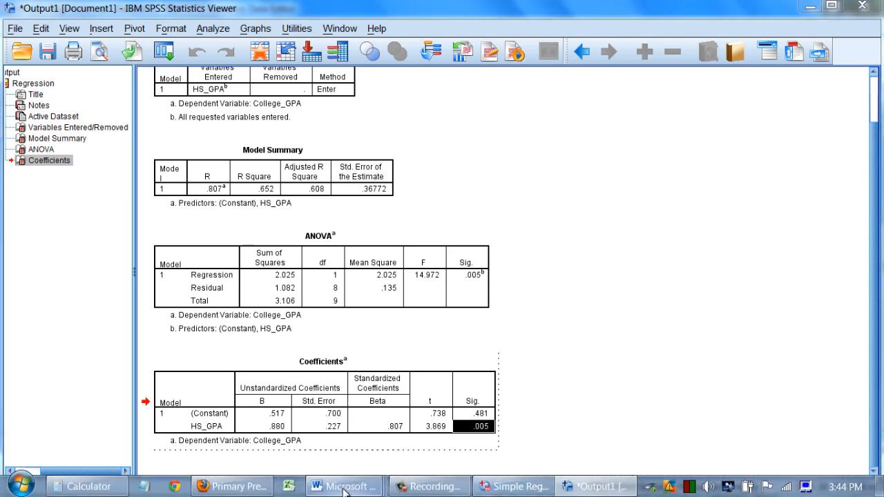
Step: Highlight the decision-rule phrases in Simple Regression.docx, including 'high school GPA is not significant'
{"action": "left_click", "coordinate": [344, 486]}
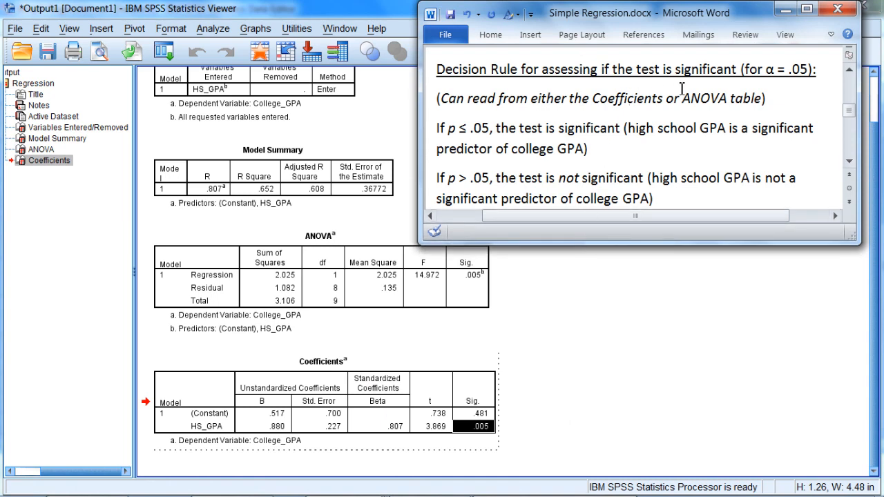
{"action": "double_click", "coordinate": [466, 129]}
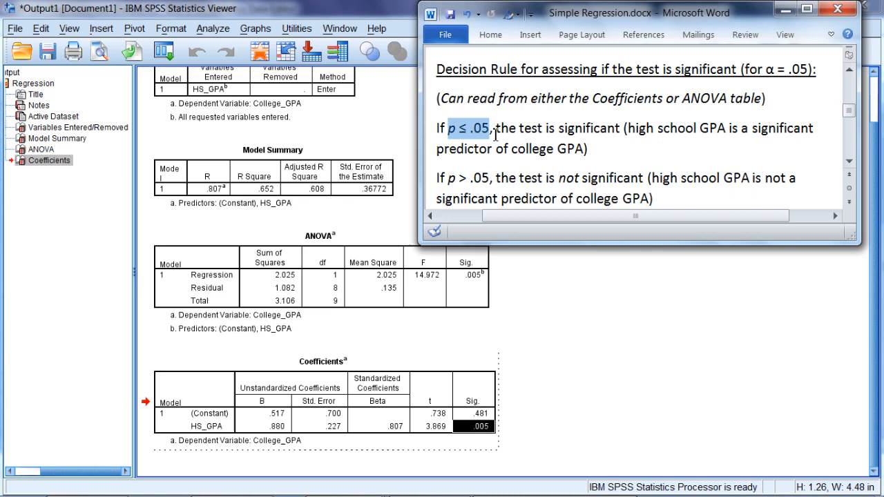
{"action": "left_click_drag", "start_coordinate": [496, 129], "coordinate": [620, 128]}
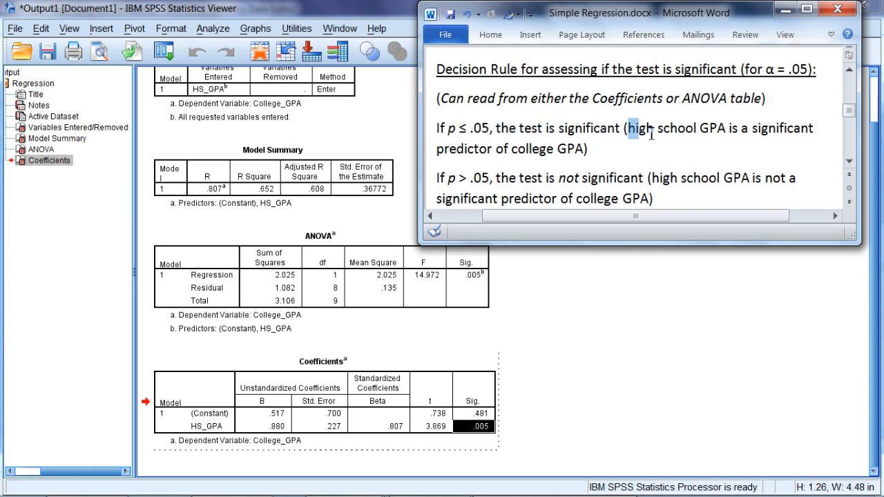
{"action": "left_click_drag", "start_coordinate": [628, 128], "coordinate": [583, 149]}
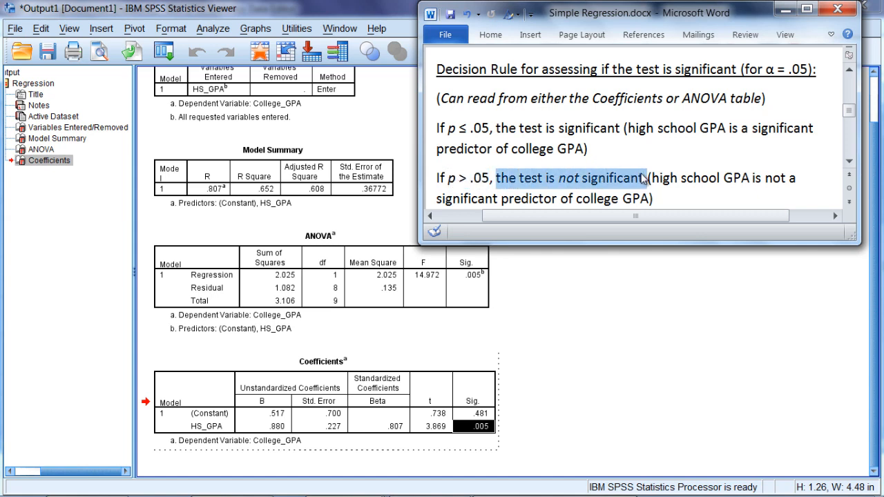
{"action": "left_click_drag", "start_coordinate": [641, 177], "coordinate": [652, 199]}
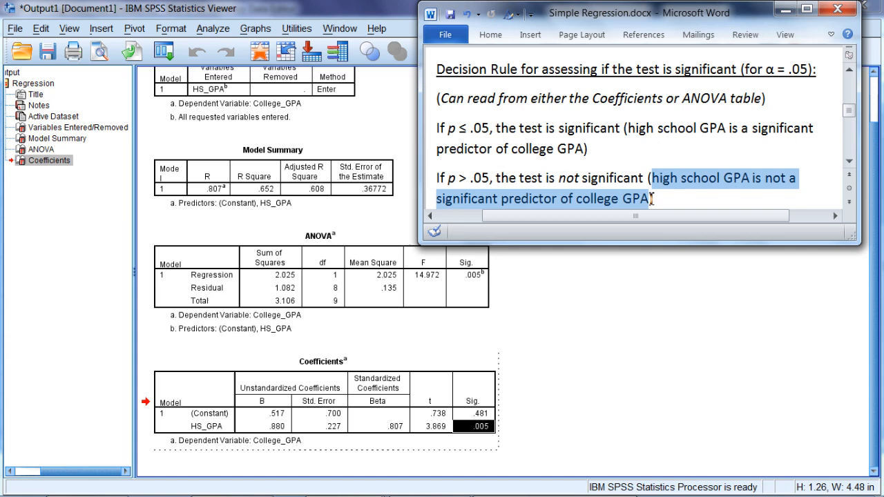
{"action": "mouse_move", "coordinate": [649, 202]}
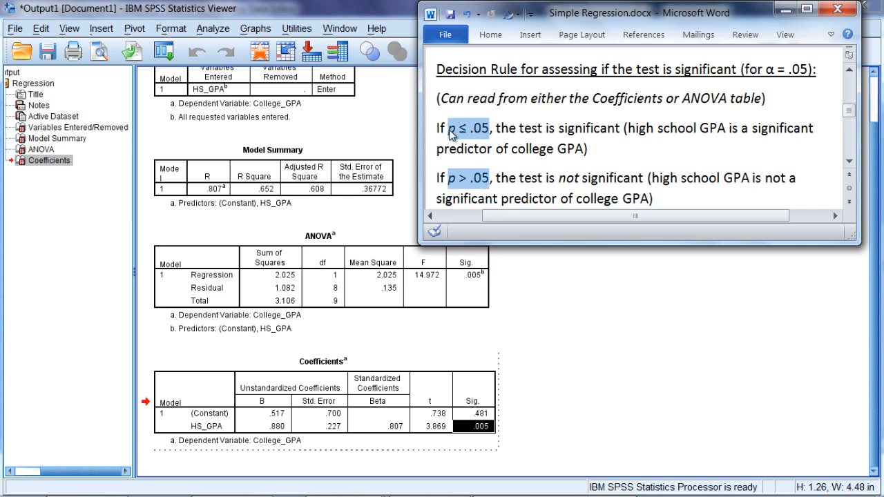
Step: Re-emphasise 'the test is significant' wording in the rule before reaching the APA Format section
{"action": "left_click", "coordinate": [477, 282]}
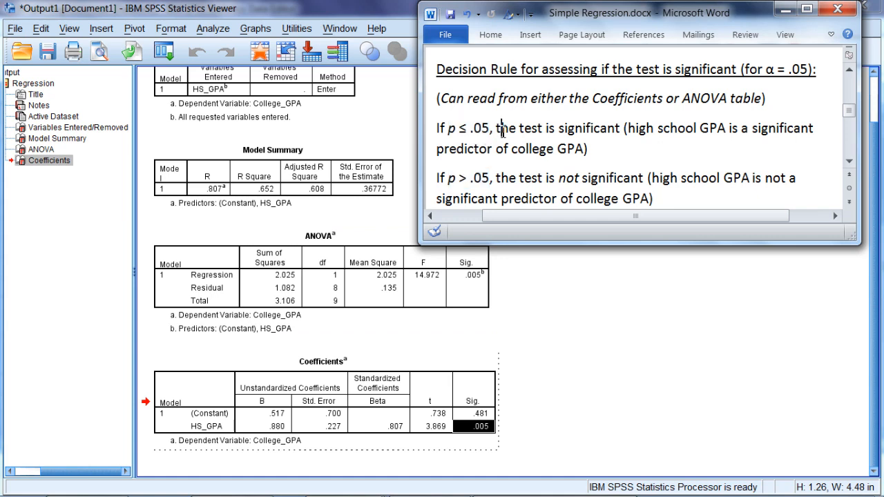
{"action": "left_click_drag", "start_coordinate": [497, 129], "coordinate": [620, 129]}
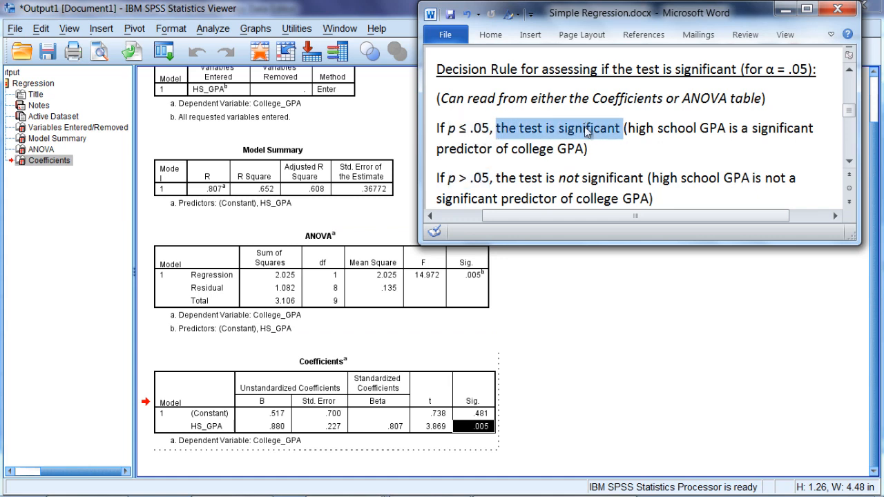
{"action": "left_click_drag", "start_coordinate": [621, 128], "coordinate": [582, 149]}
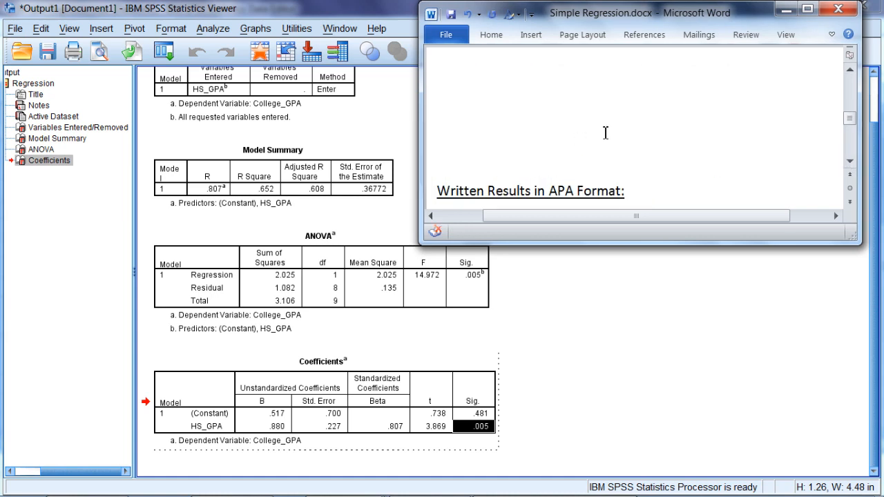
Step: Highlight F(1, 8) = 14.97, p = .005, R² = .65 in the 'Using ANOVA Table' sentence against the SPSS ANOVA output
{"action": "left_click", "coordinate": [331, 237]}
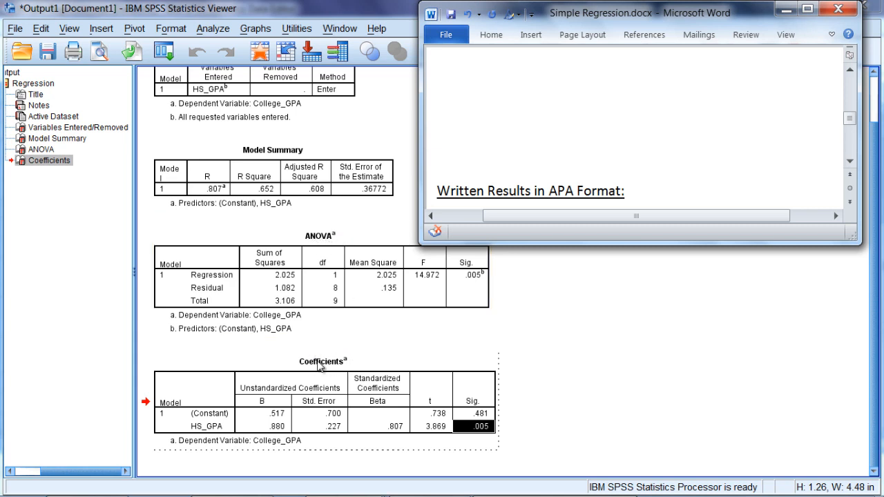
{"action": "mouse_move", "coordinate": [329, 336]}
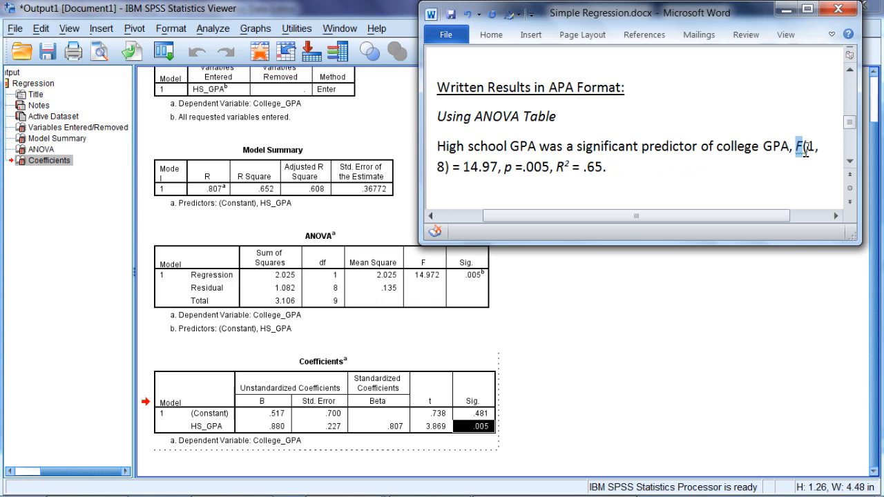
{"action": "left_click", "coordinate": [424, 269]}
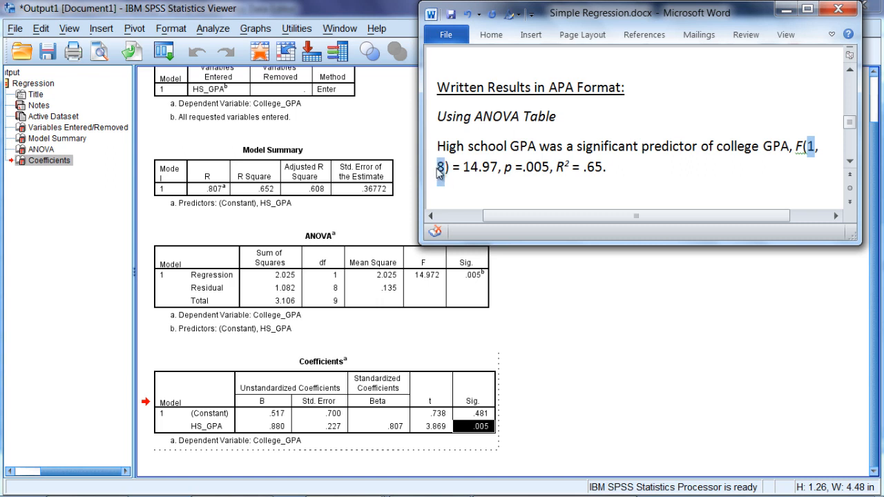
{"action": "left_click", "coordinate": [334, 285]}
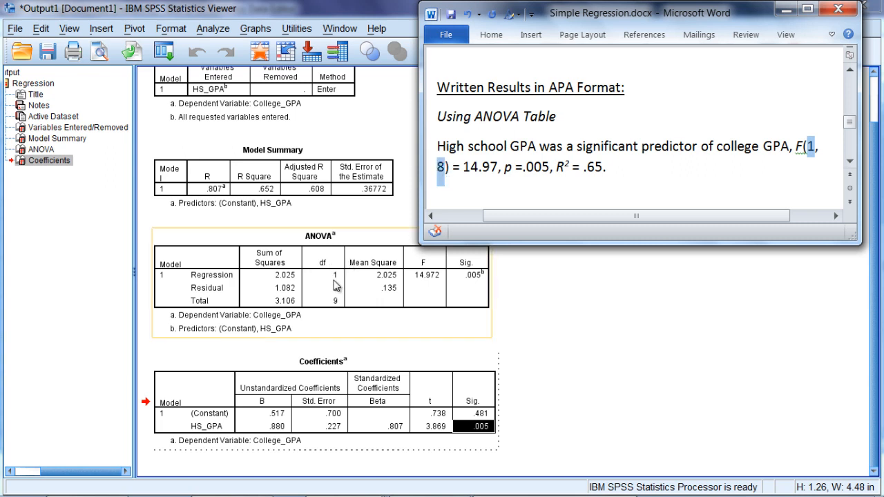
{"action": "mouse_move", "coordinate": [344, 301]}
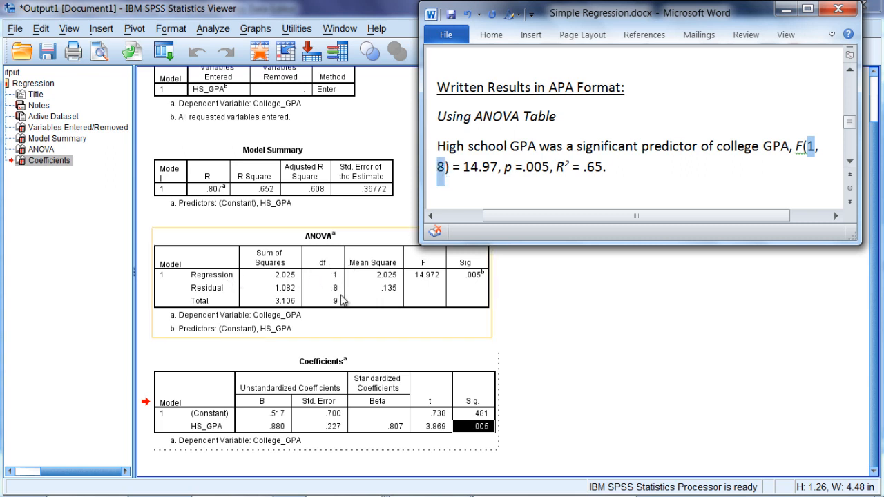
{"action": "mouse_move", "coordinate": [224, 293]}
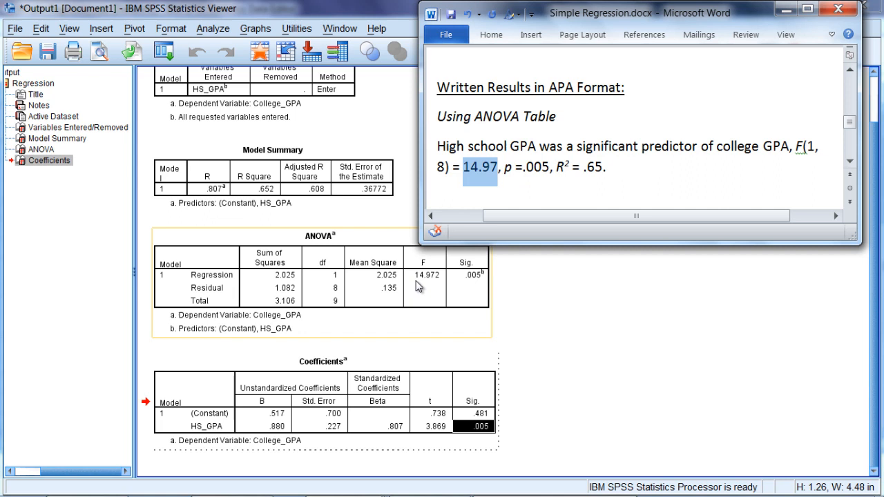
{"action": "mouse_move", "coordinate": [431, 283]}
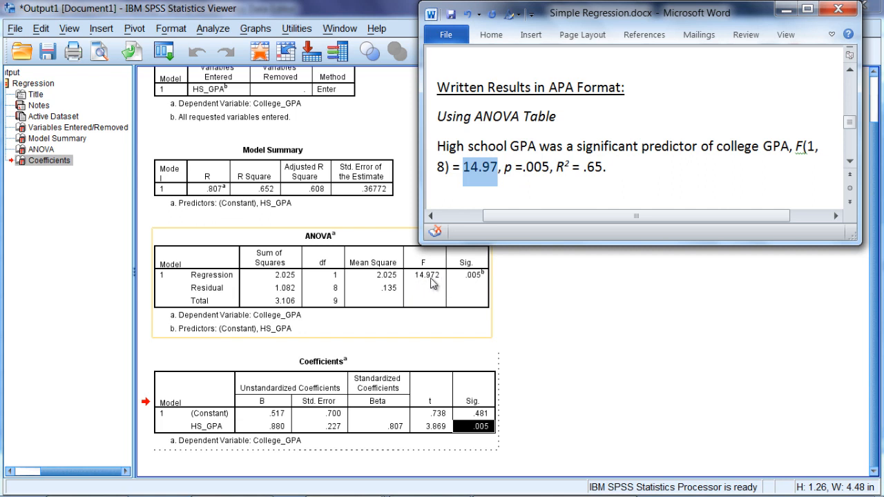
{"action": "mouse_move", "coordinate": [506, 224]}
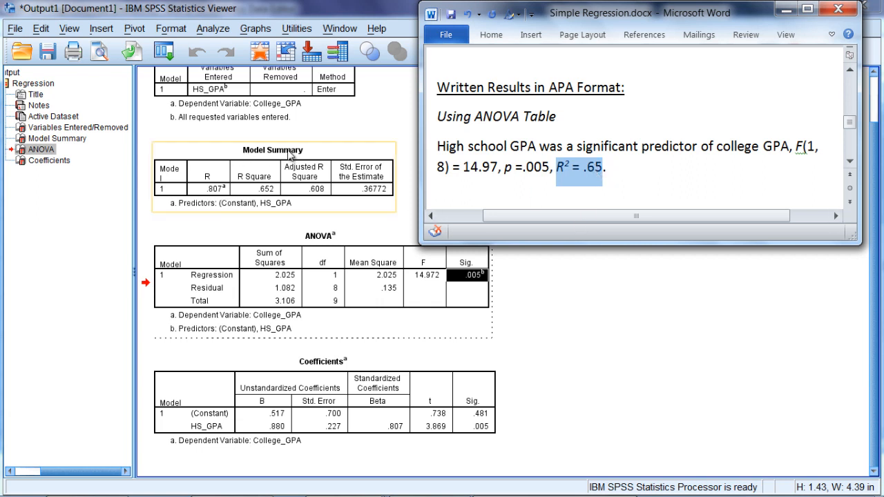
{"action": "mouse_move", "coordinate": [268, 207]}
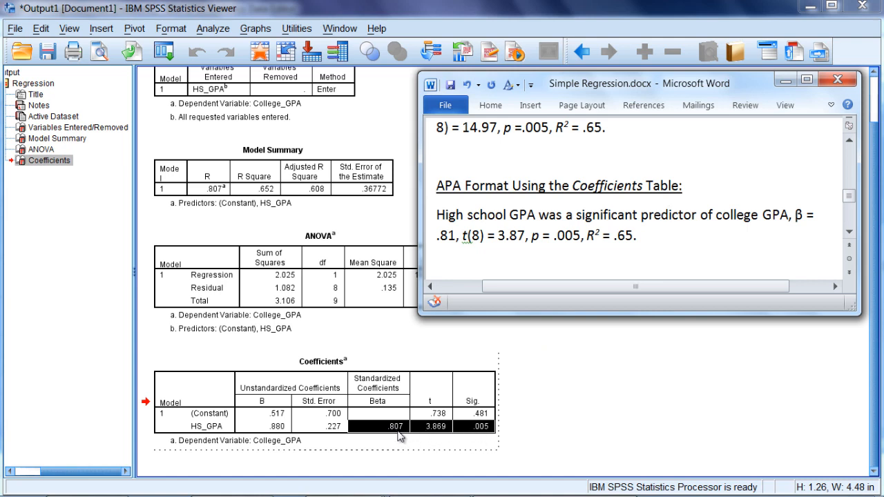
{"action": "mouse_move", "coordinate": [403, 442]}
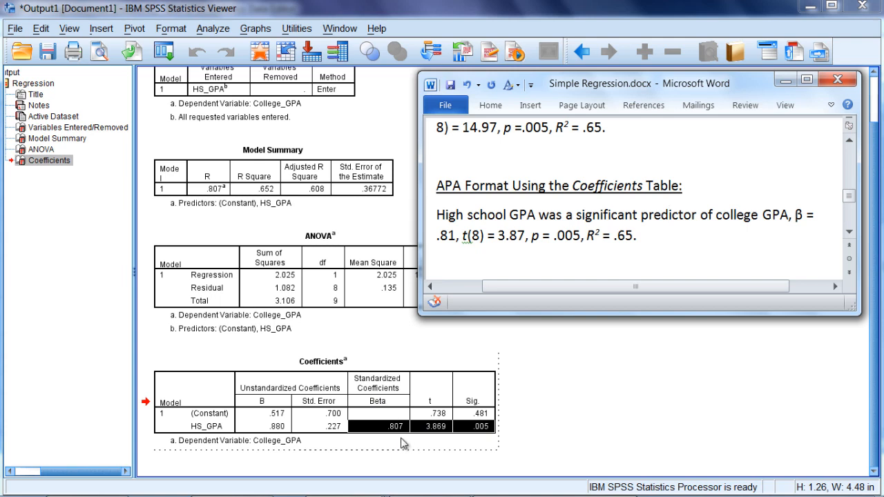
{"action": "mouse_move", "coordinate": [400, 439]}
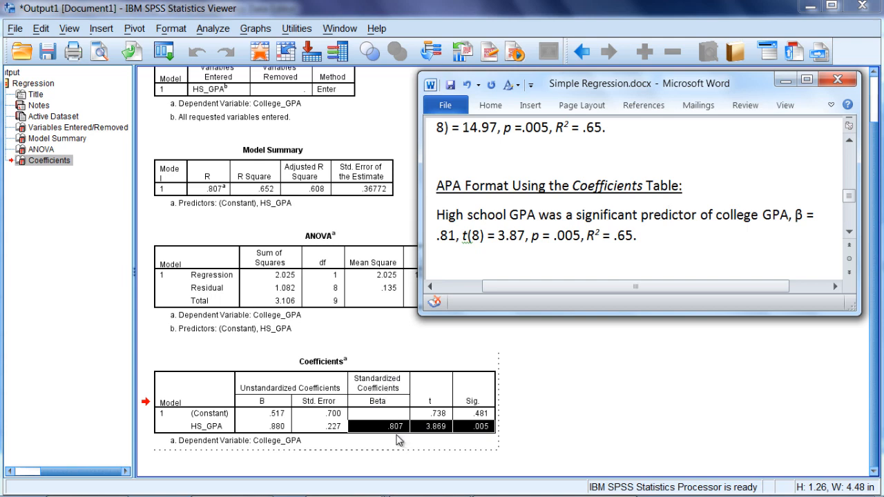
Step: Show the Coefficients-table APA sentence β = .81, t(8) = 3.87, p = .005, R² = .65 beside the SPSS output
{"action": "left_click", "coordinate": [669, 215]}
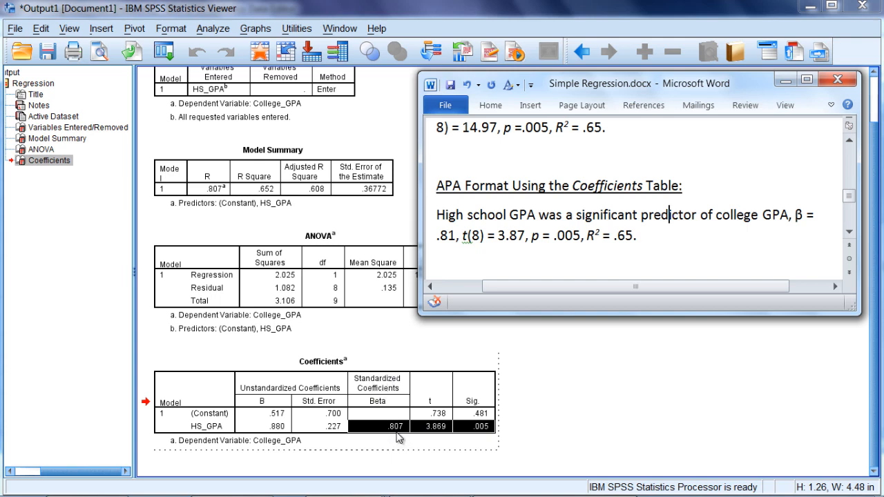
{"action": "mouse_move", "coordinate": [431, 437]}
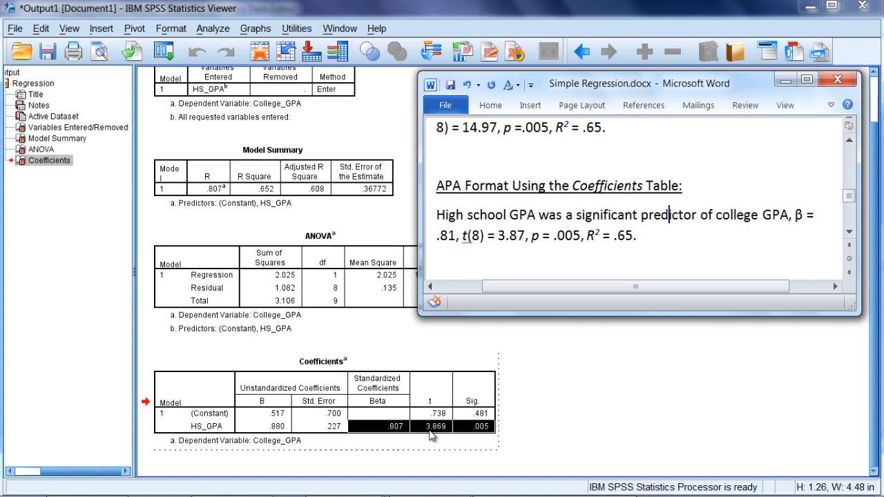
{"action": "mouse_move", "coordinate": [442, 437]}
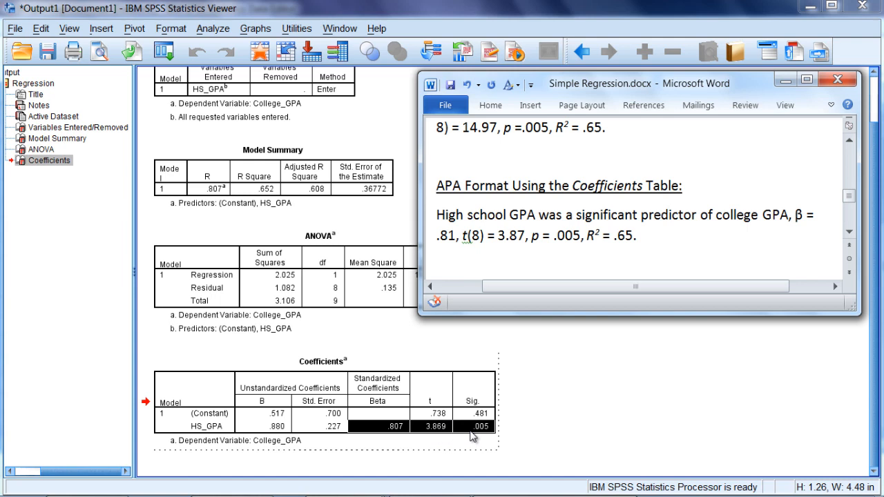
{"action": "left_click", "coordinate": [669, 215]}
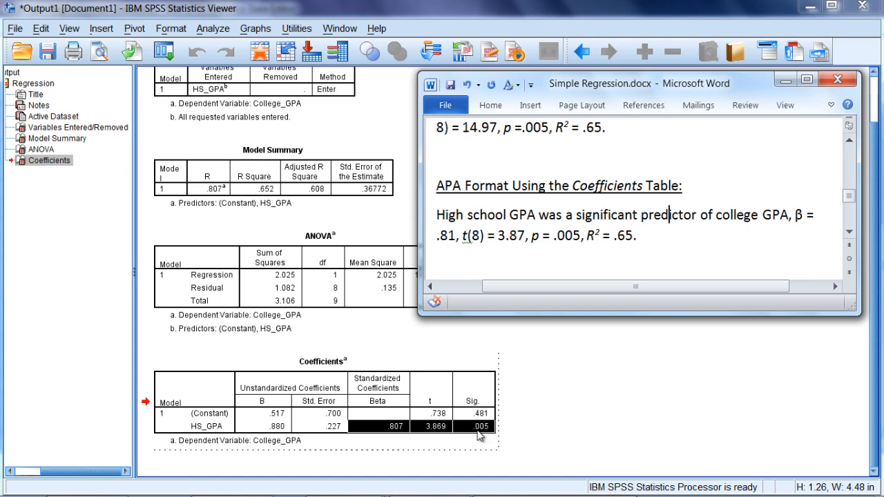